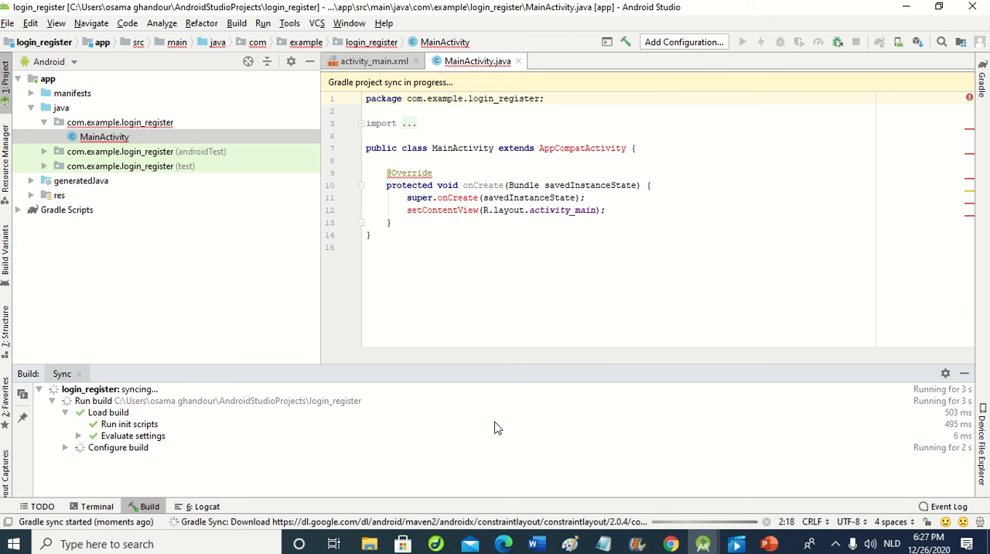
{"action": "mouse_move", "coordinate": [117, 420]}
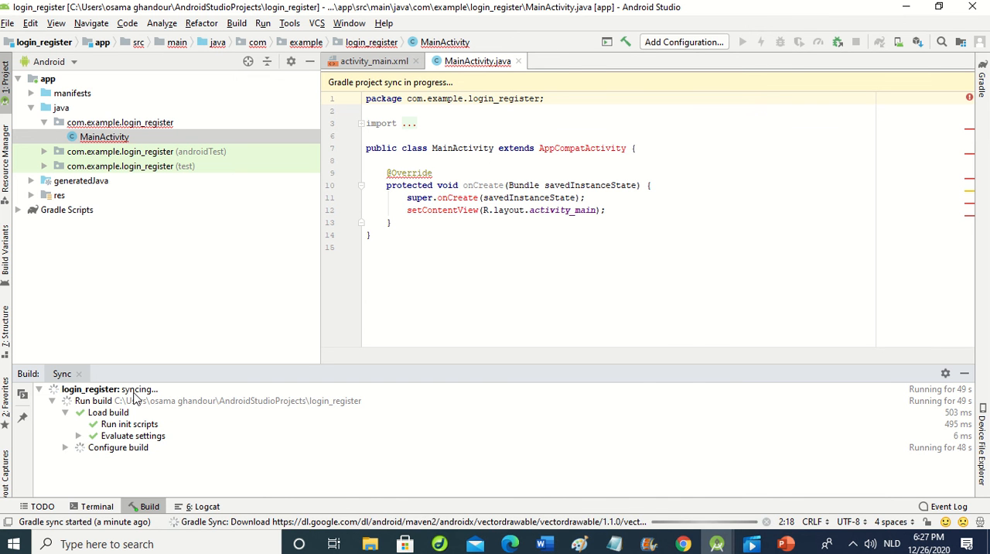
{"action": "mouse_move", "coordinate": [437, 300]}
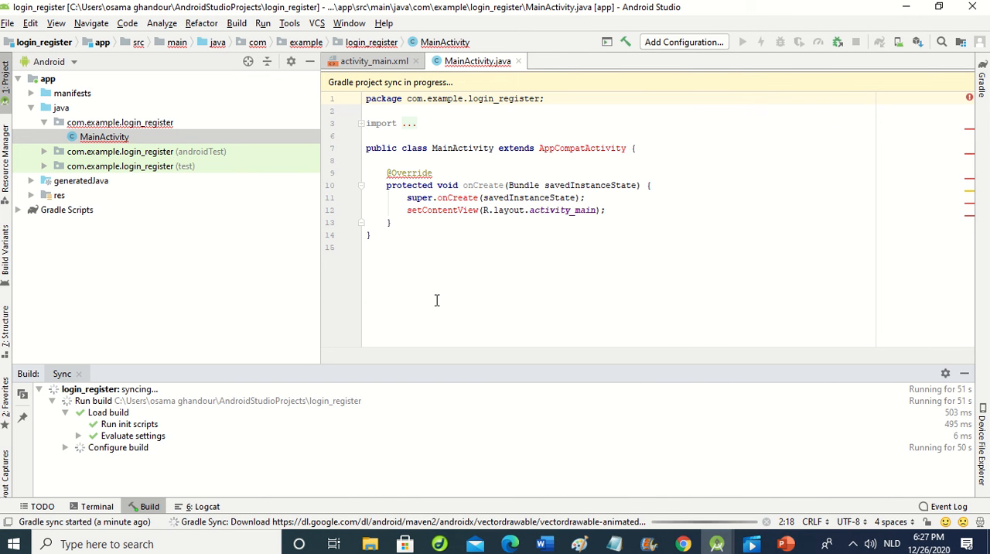